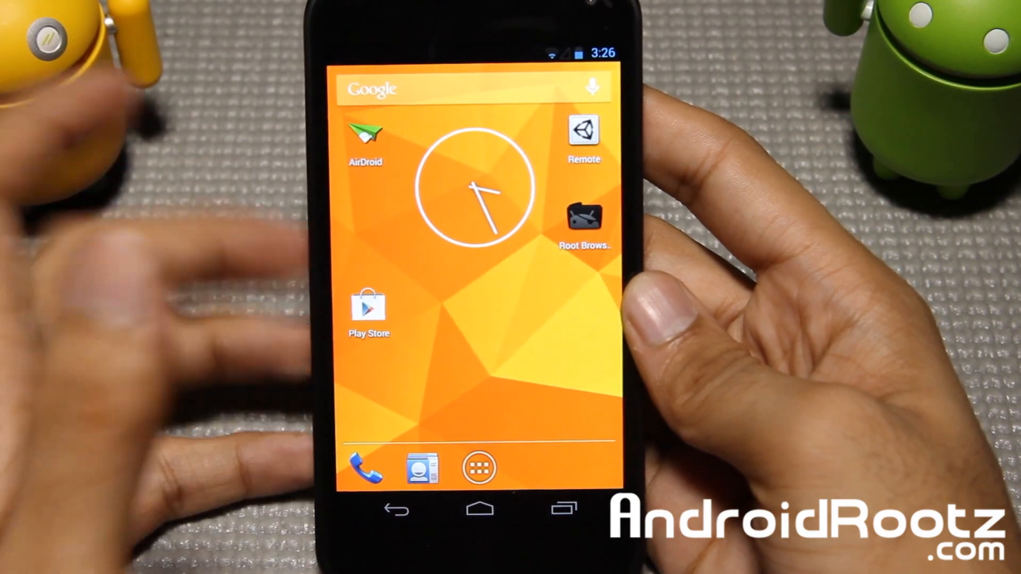
# Pull down the quick settings panel over the home screen.
pyautogui.click(478, 467)
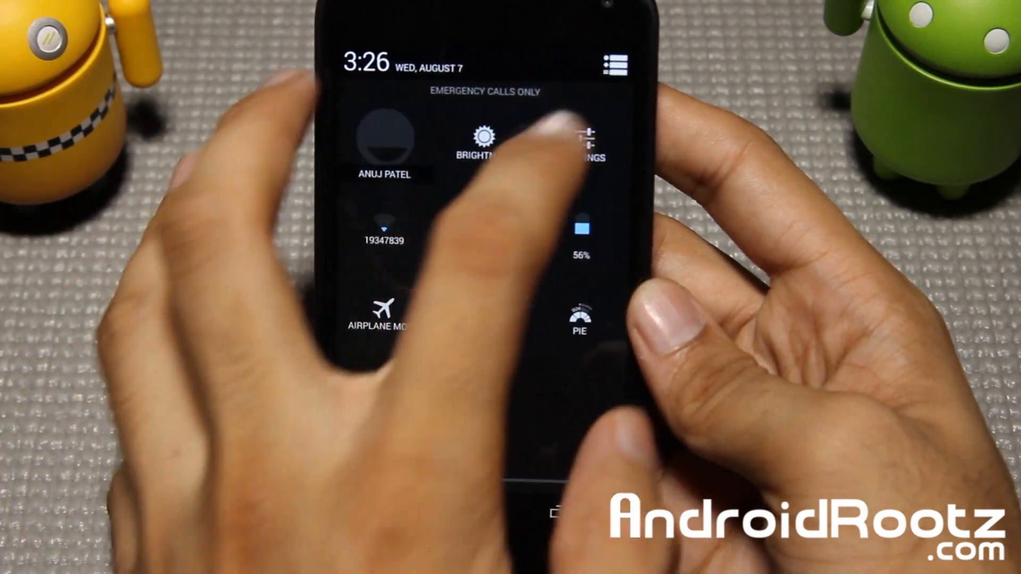
# Visit the system Settings from the quick settings tile, then return home.
pyautogui.click(580, 140)
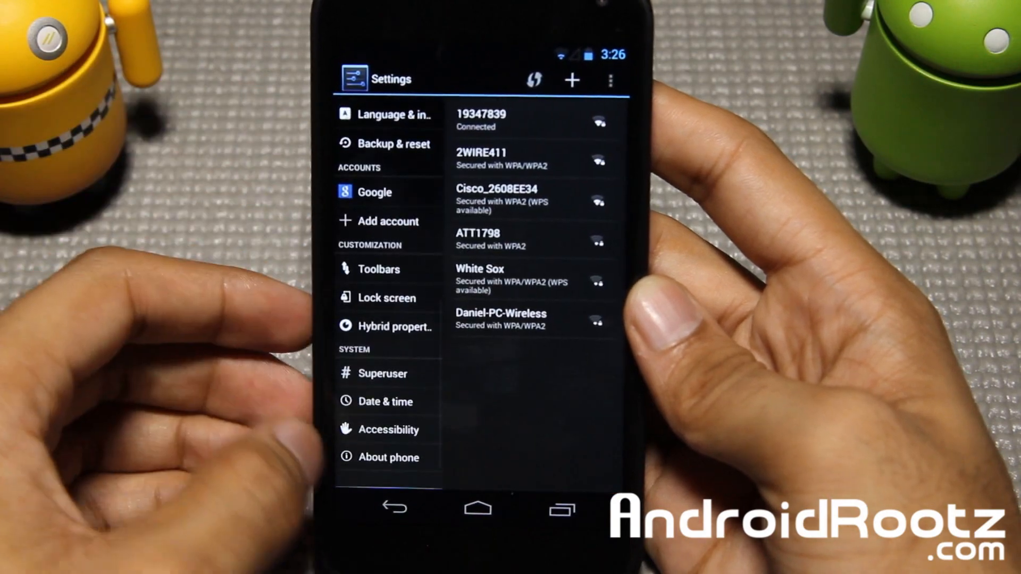
pyautogui.click(388, 456)
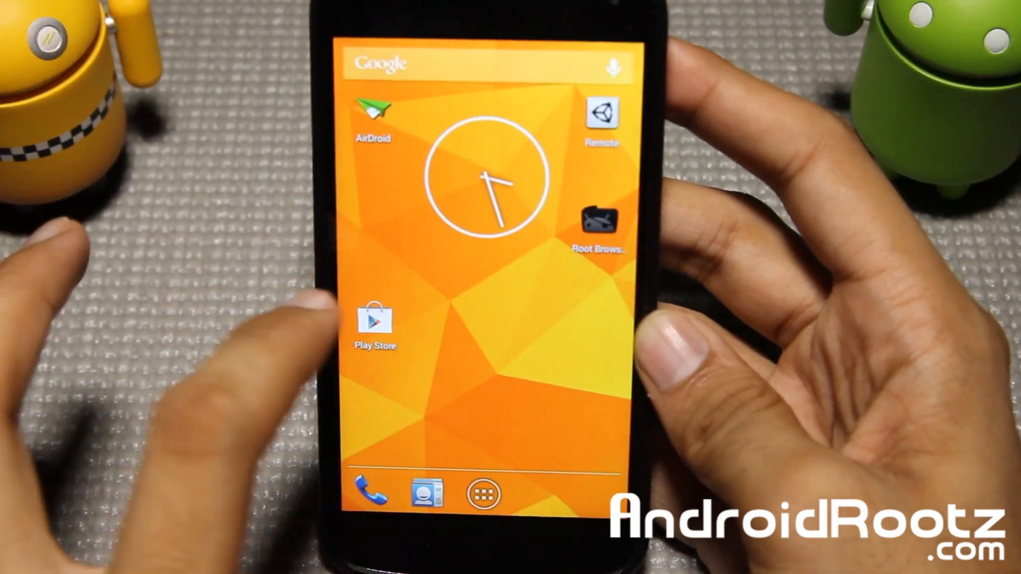
# Launch Settings from the home screen onto the Wi-Fi networks list.
pyautogui.click(374, 326)
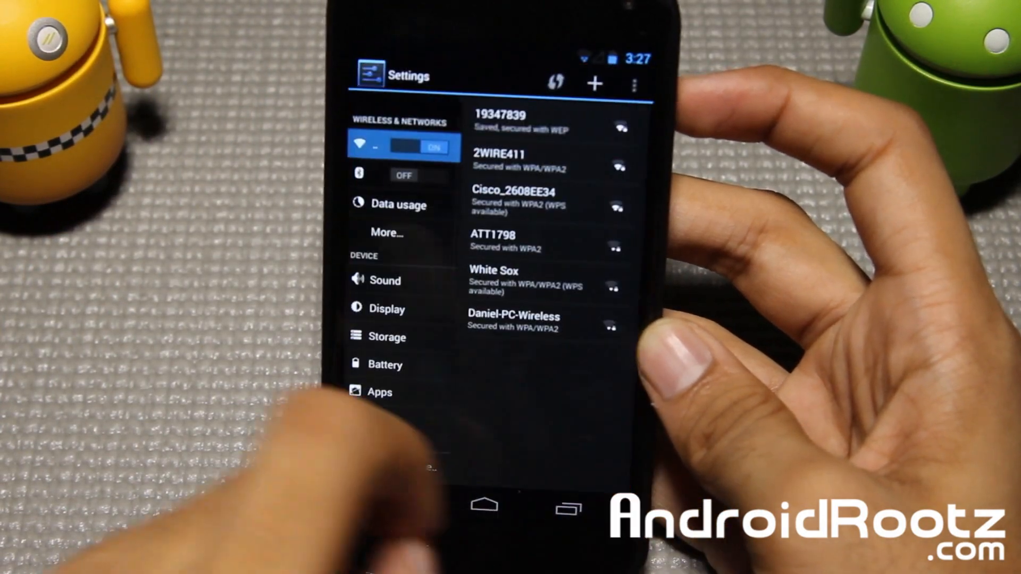
# Go into App privacy and review AirDroid's location, contacts, call log and SMS permissions.
pyautogui.scroll(-3)
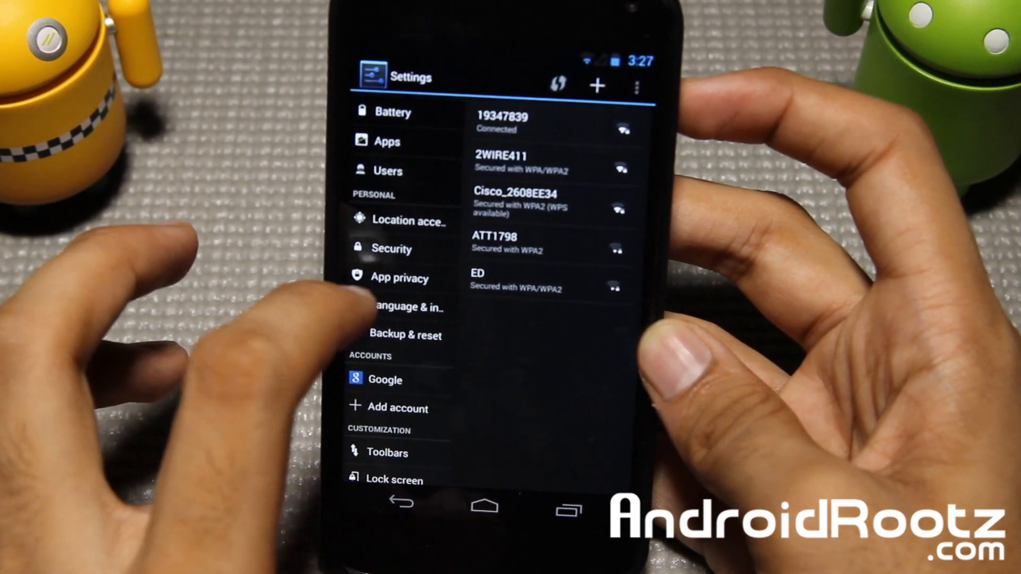
pyautogui.click(401, 277)
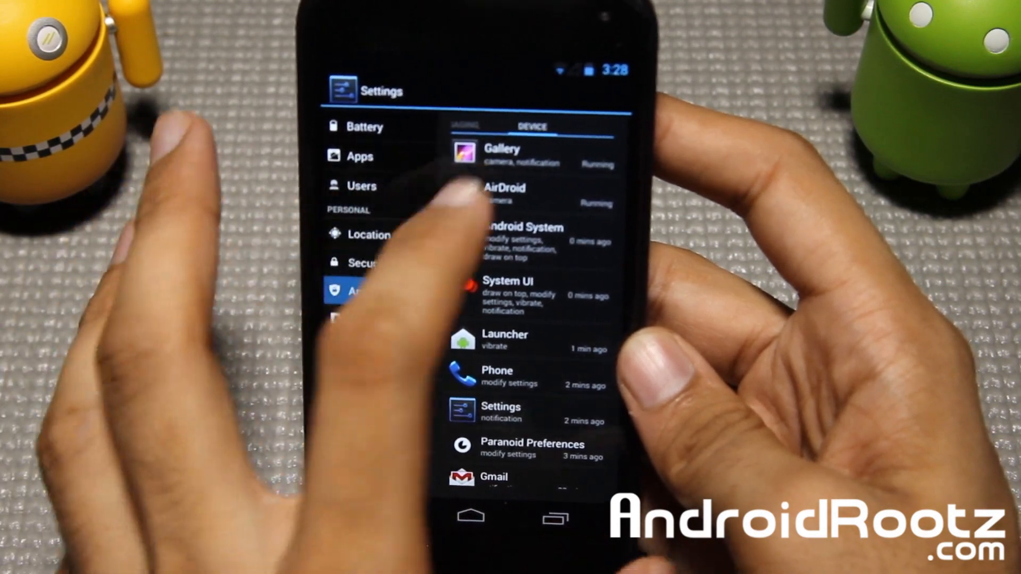
pyautogui.click(504, 195)
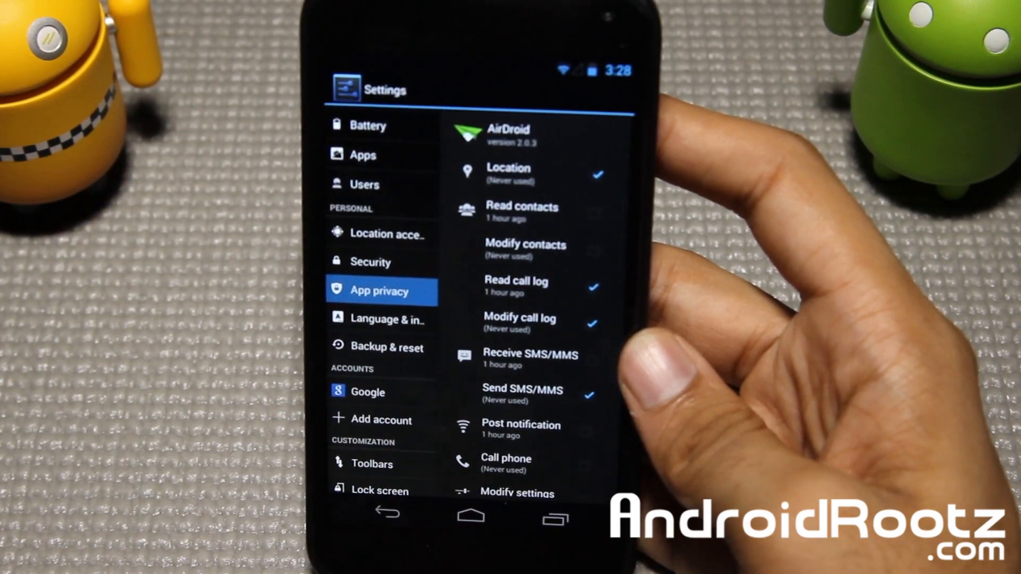
pyautogui.scroll(-3)
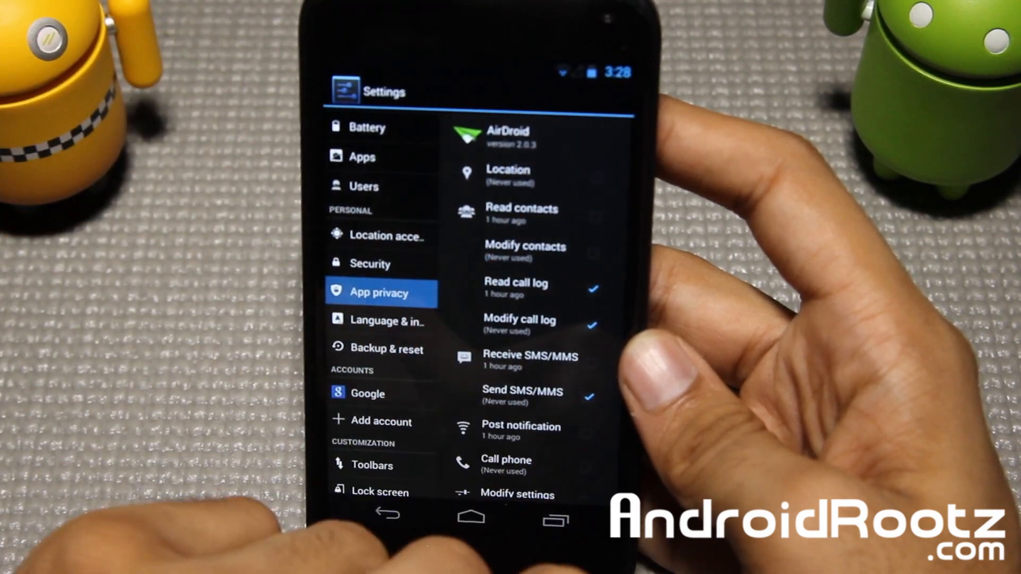
pyautogui.scroll(-3)
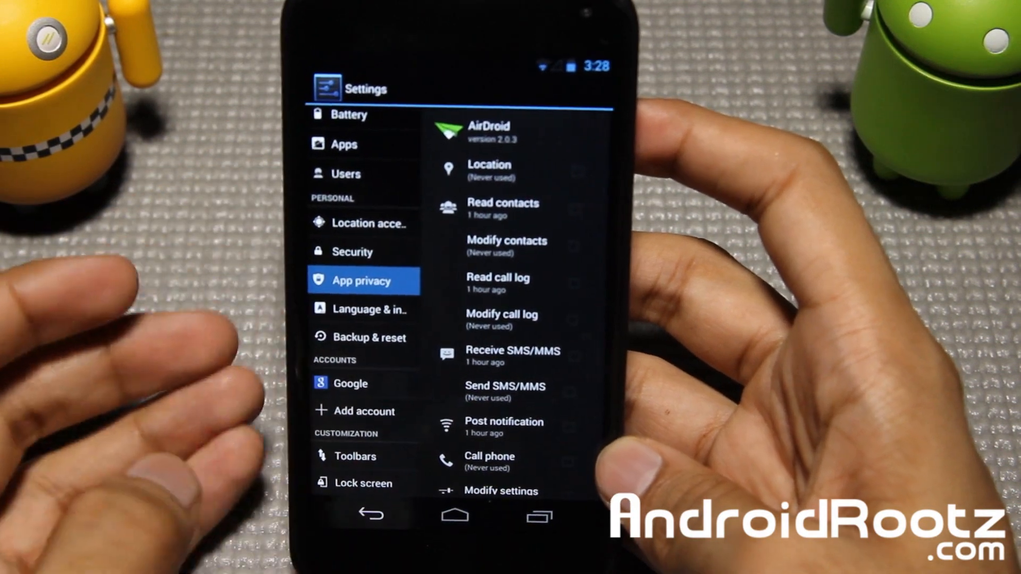
# Check Google+'s privacy permissions, then view the Toolbars customization with HALO and Pie settings.
pyautogui.click(523, 123)
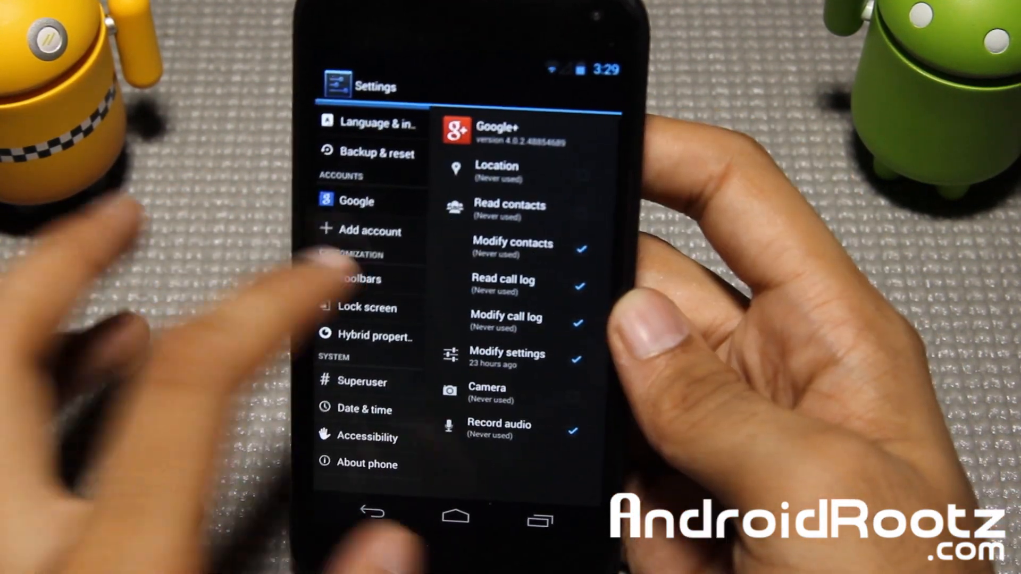
pyautogui.click(359, 278)
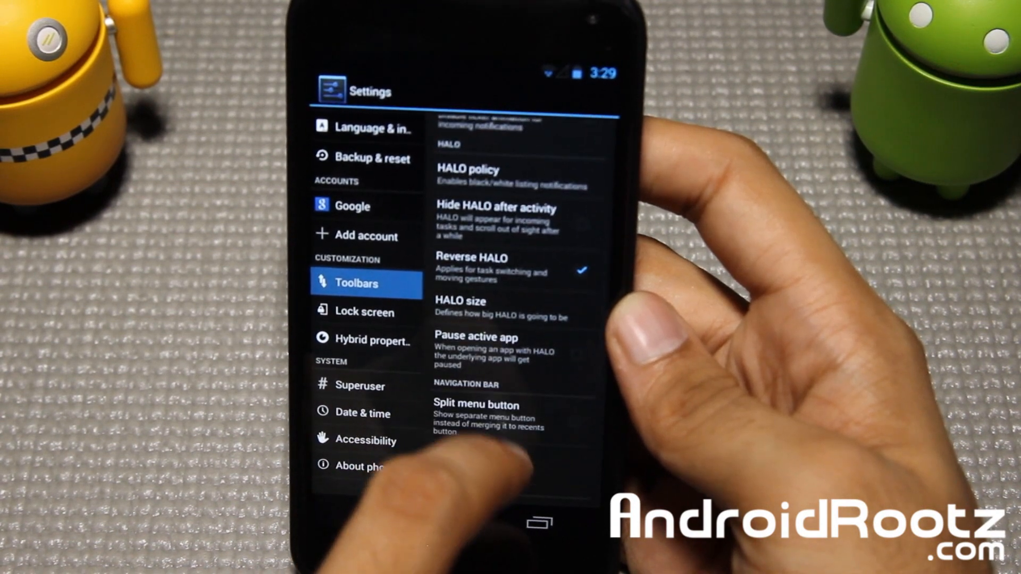
pyautogui.scroll(-3)
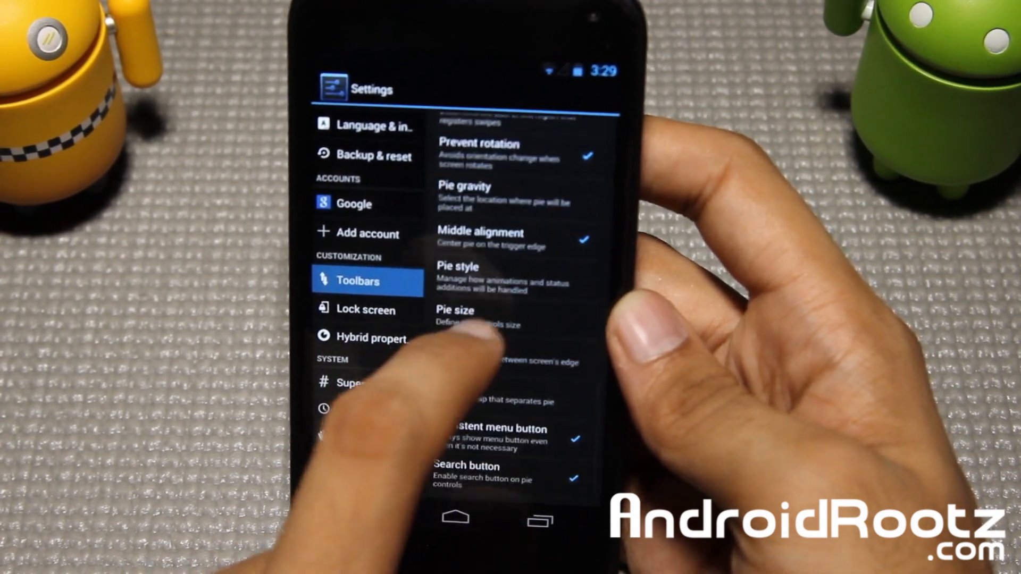
pyautogui.scroll(-3)
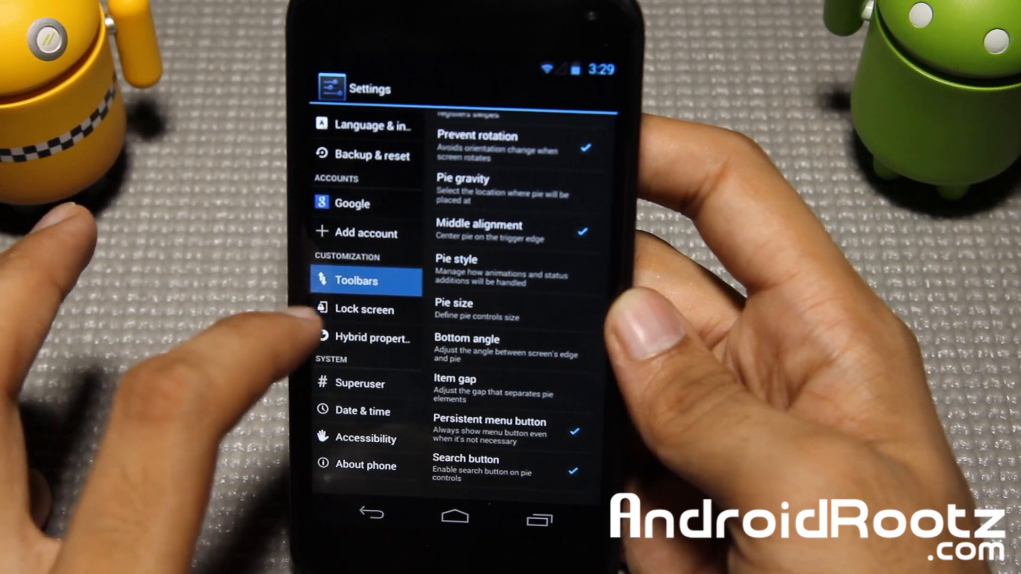
# Go into Lock screen customization and reach the Shortcuts list holding AirDroid.
pyautogui.click(363, 309)
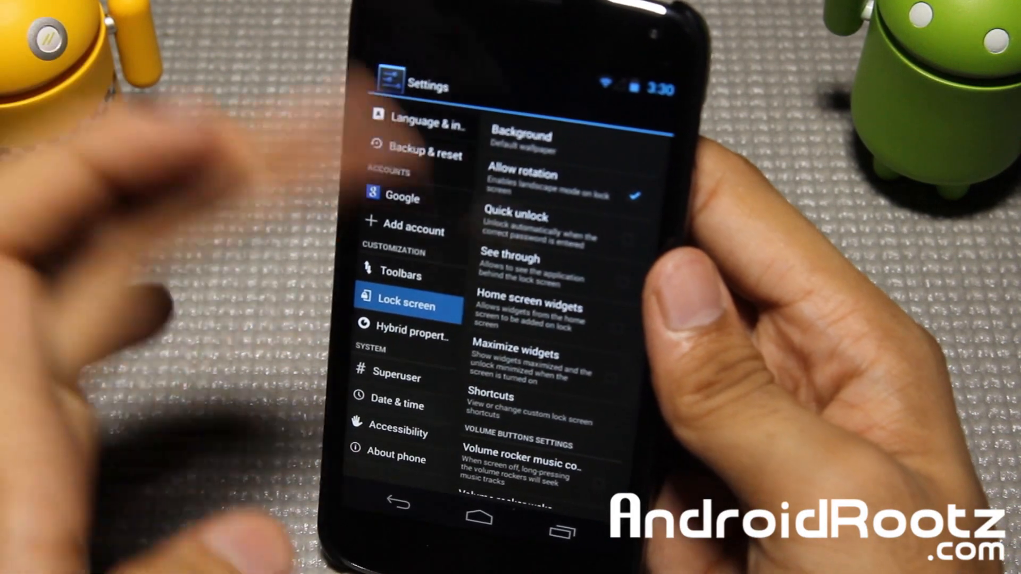
pyautogui.scroll(-3)
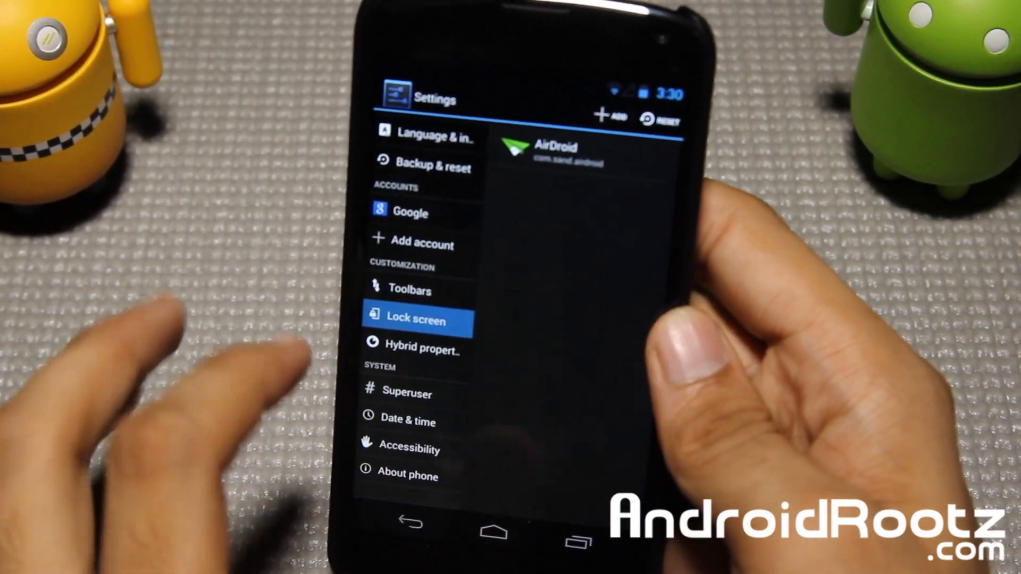
# Browse the Hybrid properties presets (PA Colors, Stock, Phablet, Tablet UI) and return home.
pyautogui.click(430, 347)
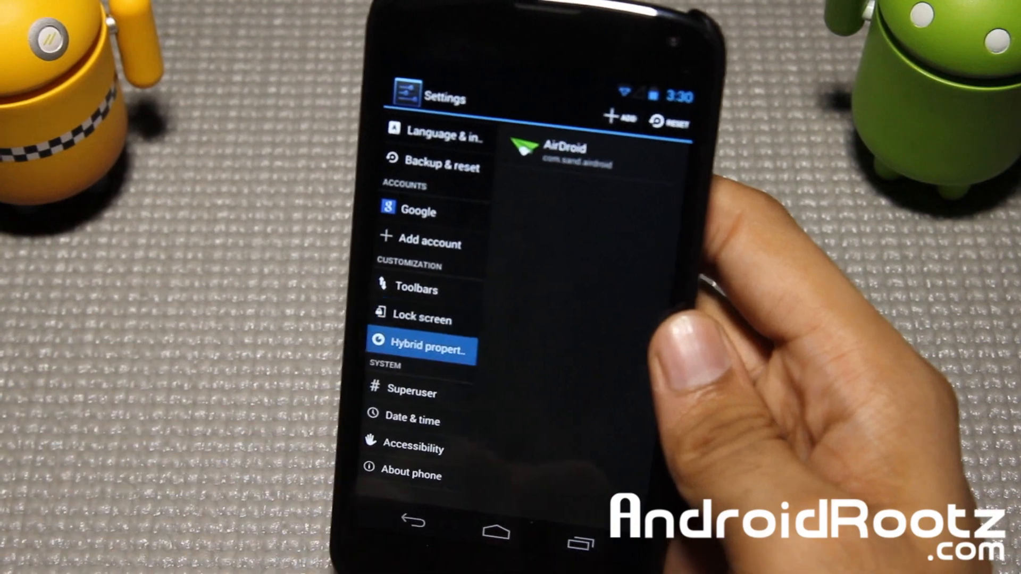
pyautogui.click(422, 343)
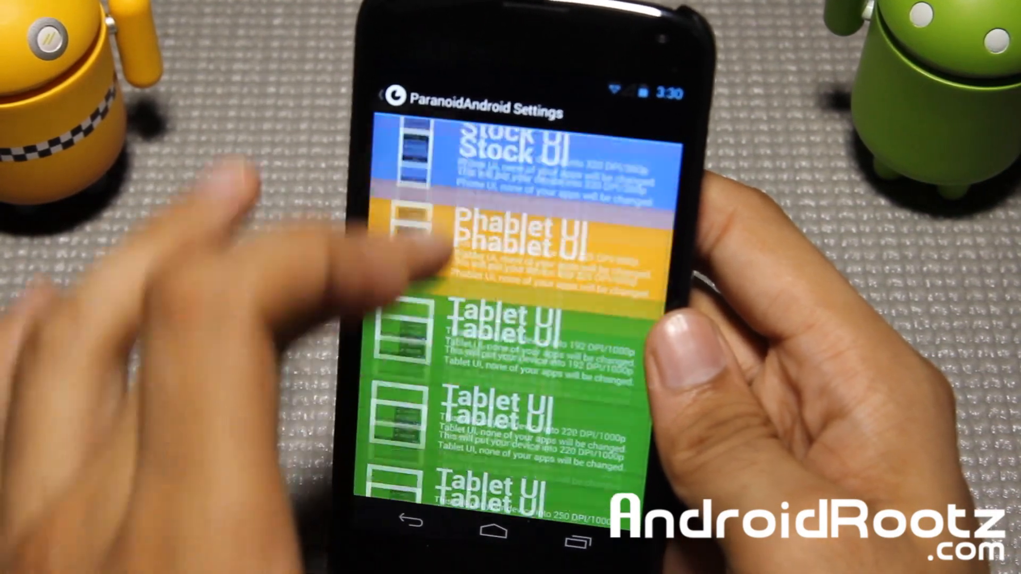
pyautogui.scroll(-3)
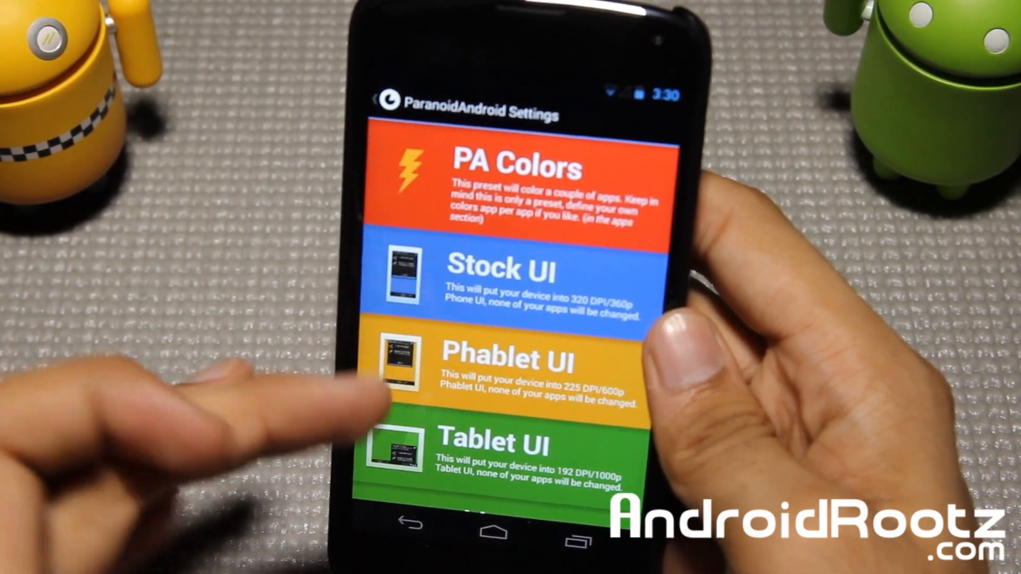
pyautogui.scroll(-3)
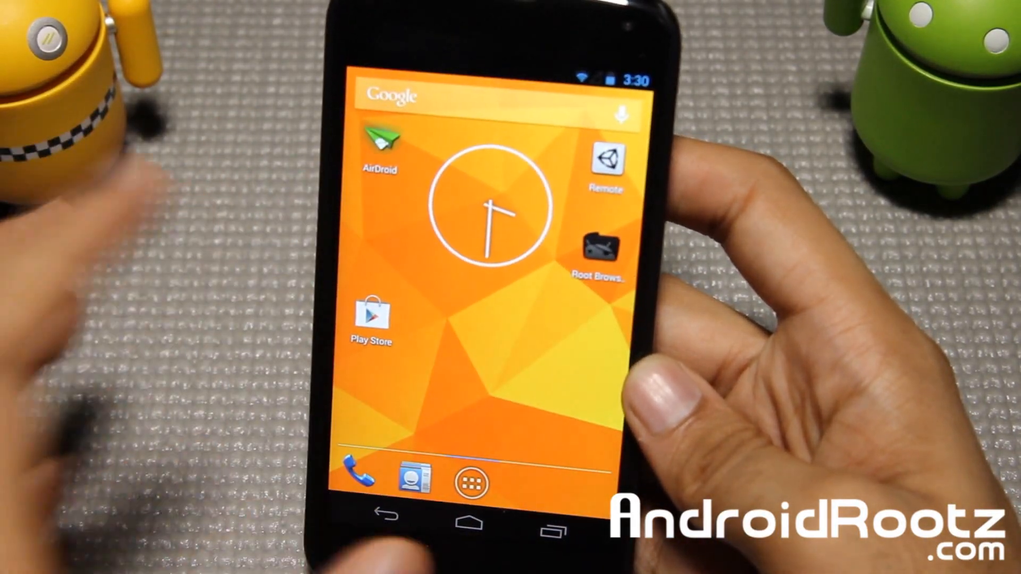
pyautogui.click(378, 144)
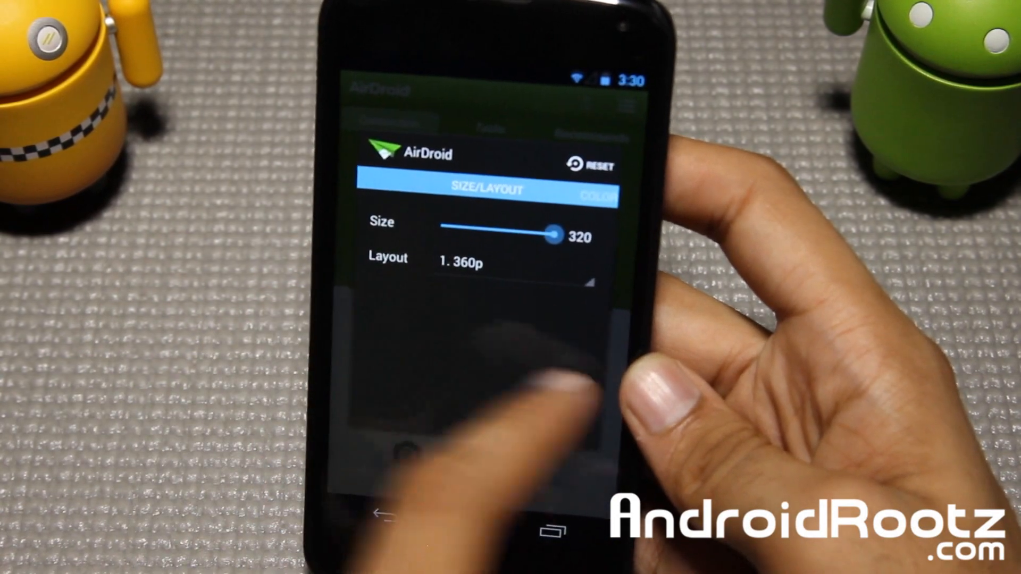
pyautogui.click(593, 191)
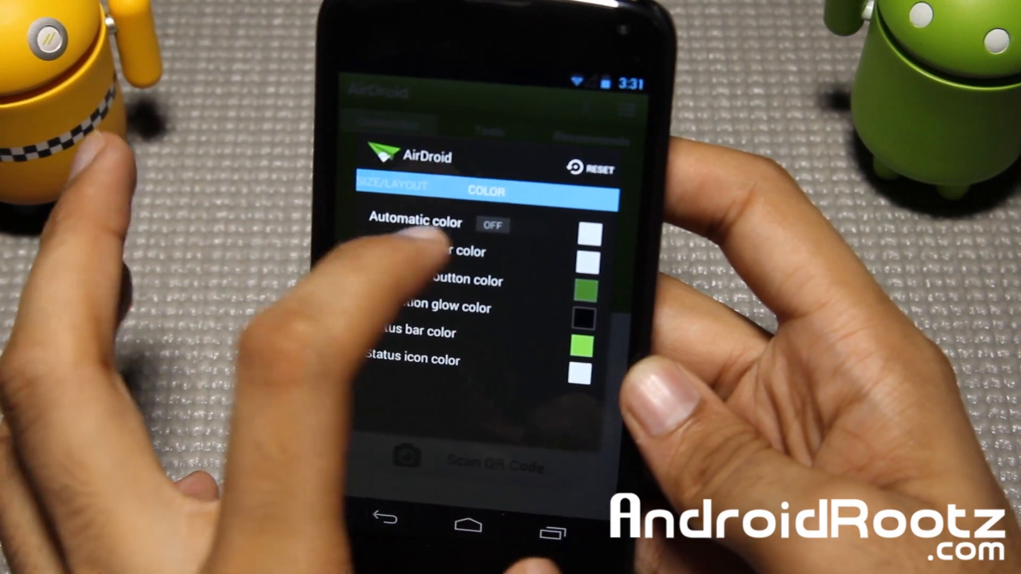
pyautogui.click(493, 224)
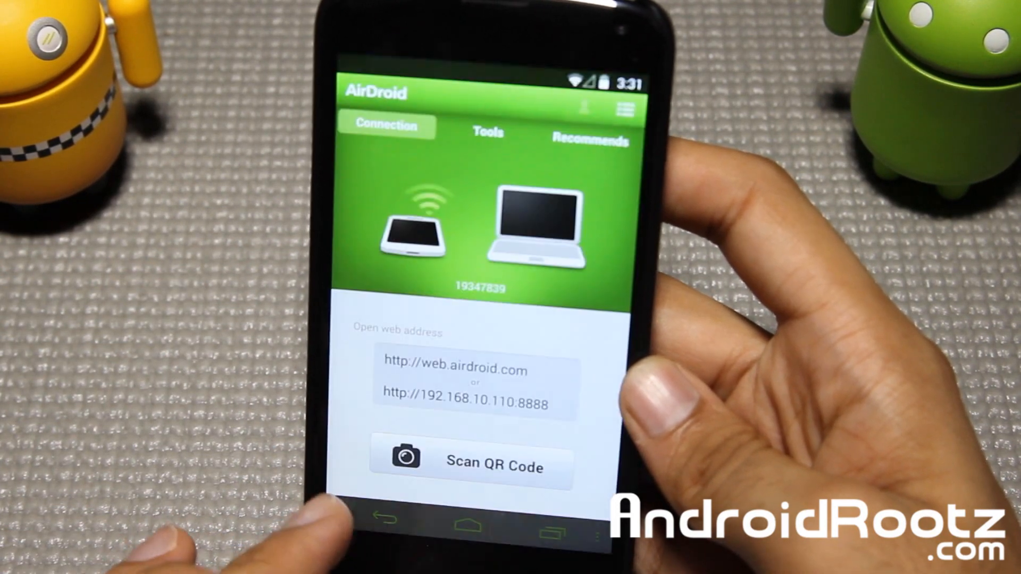
pyautogui.click(488, 132)
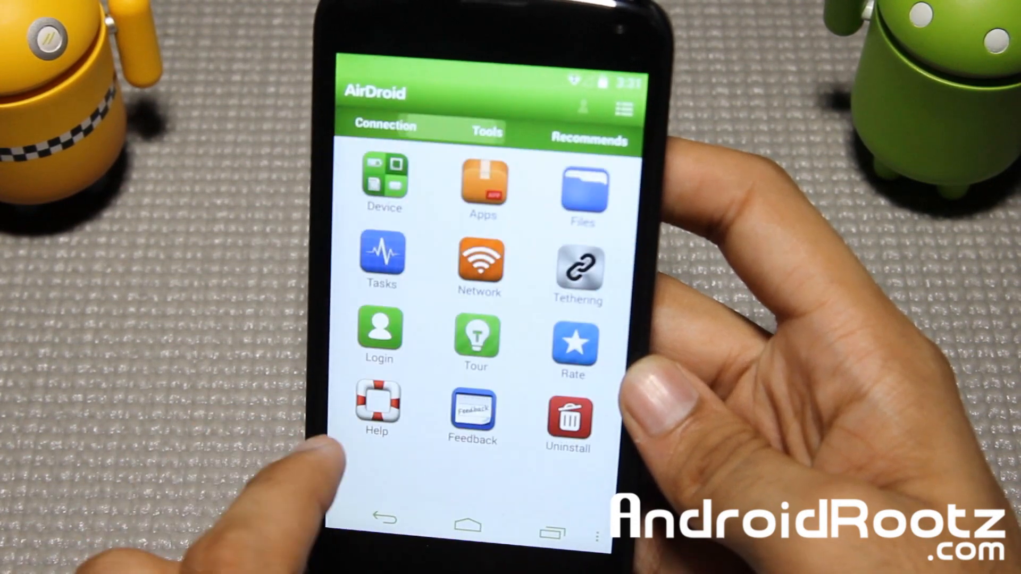
pyautogui.click(480, 519)
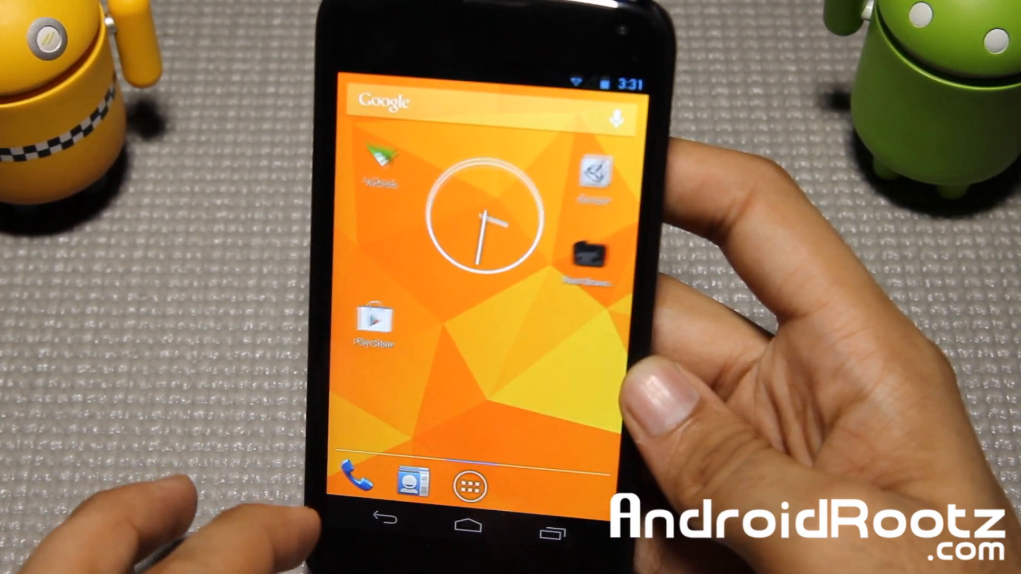
# Launch YouTube, review its black and red Hybrid Color bars, and dismiss the subscriptions tip.
pyautogui.click(471, 483)
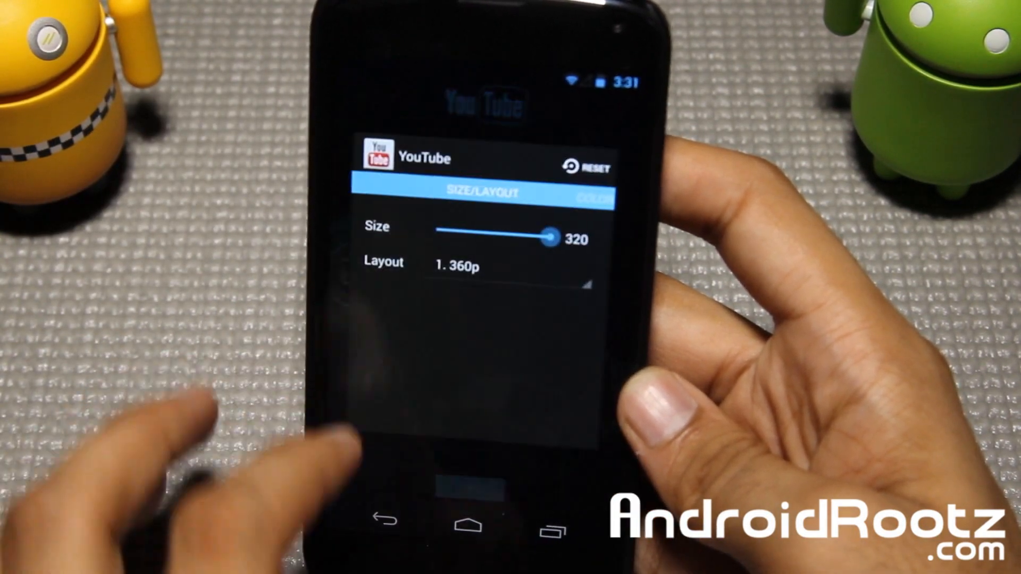
pyautogui.click(587, 192)
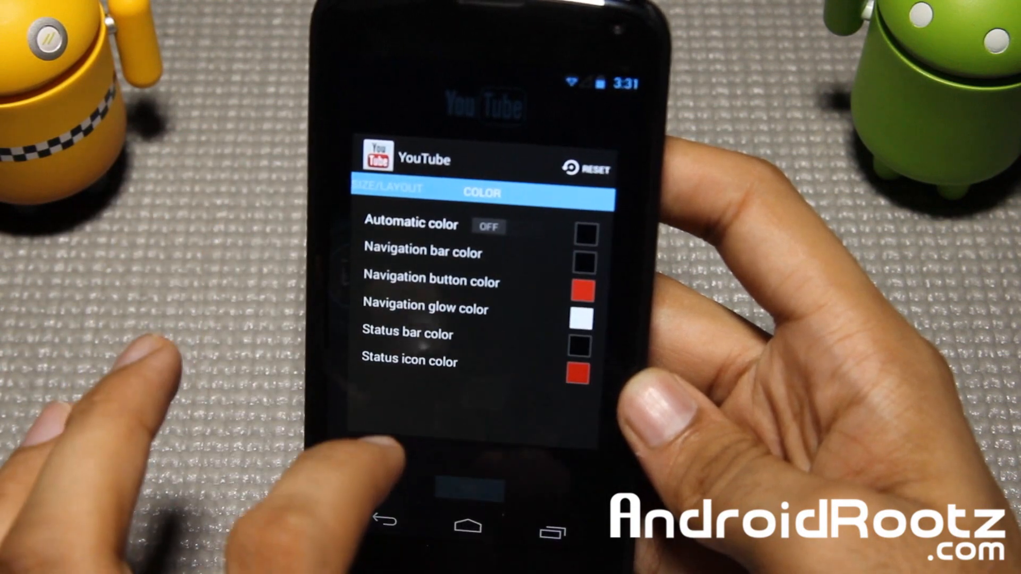
pyautogui.click(581, 279)
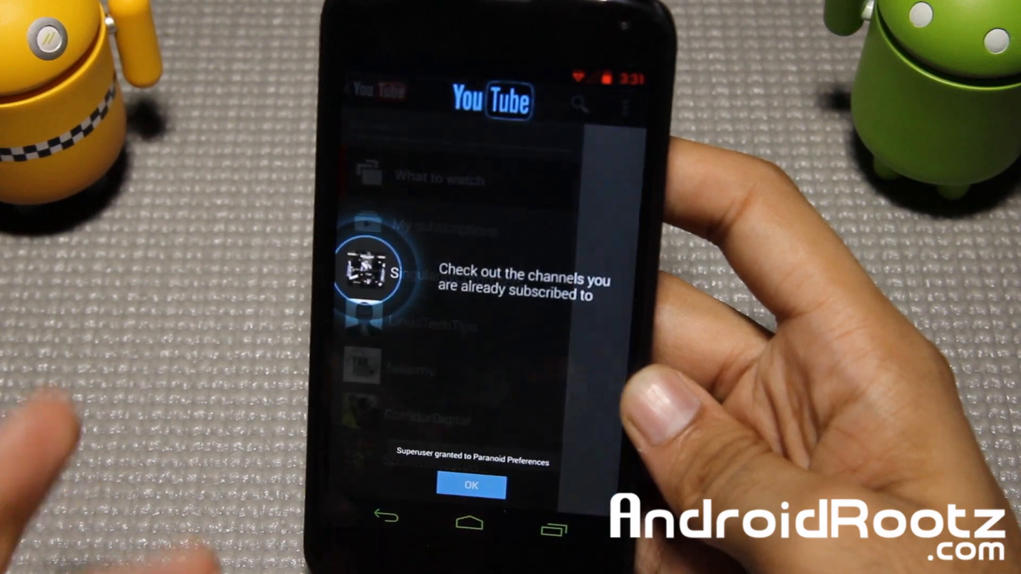
pyautogui.click(471, 484)
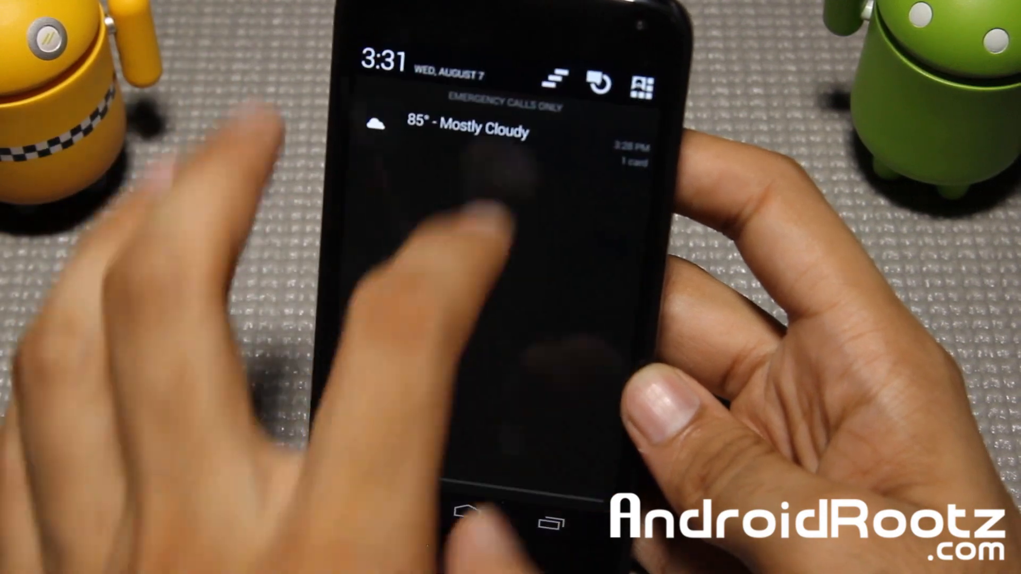
# Reach Hybrid properties via the quick settings panel and Settings.
pyautogui.click(636, 77)
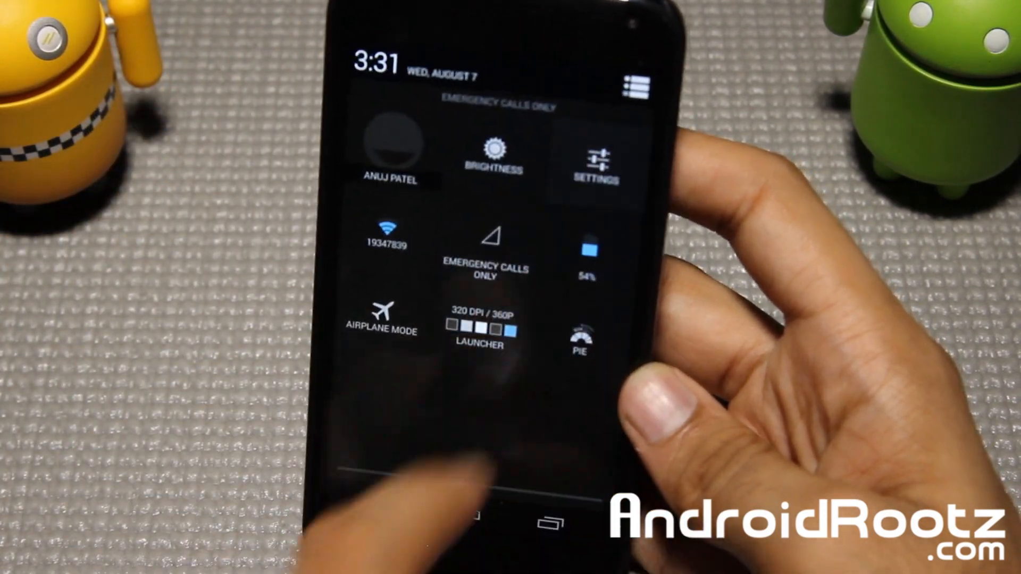
pyautogui.click(593, 156)
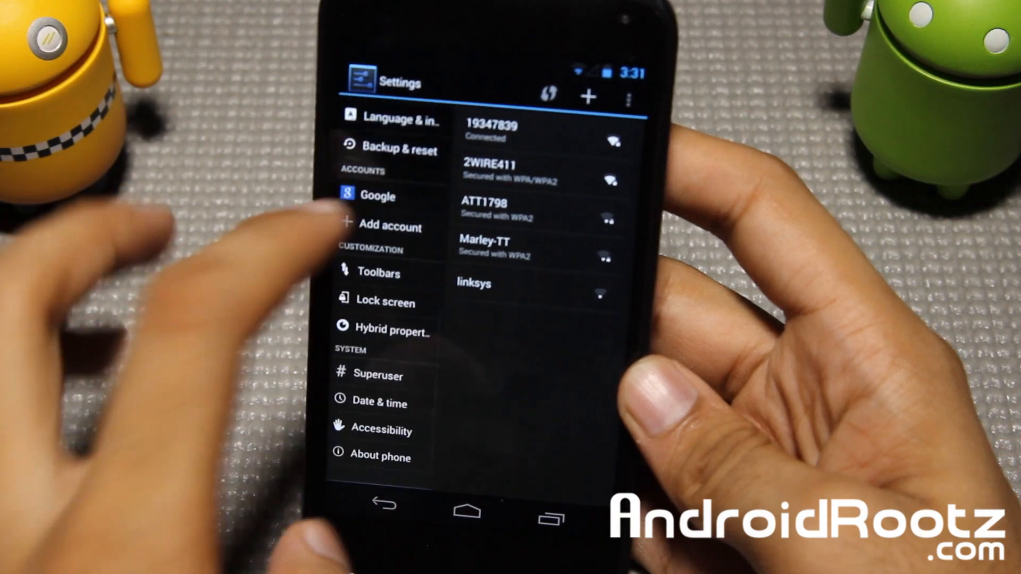
pyautogui.click(383, 328)
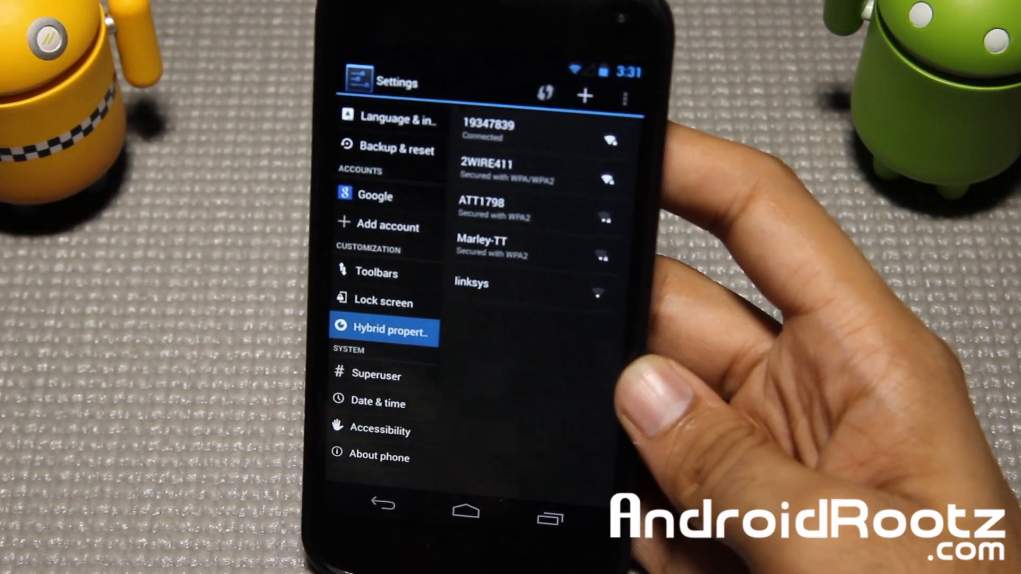
# Select the Phablet UI preset (225 DPI, 600p) from the preset list and apply it.
pyautogui.click(384, 328)
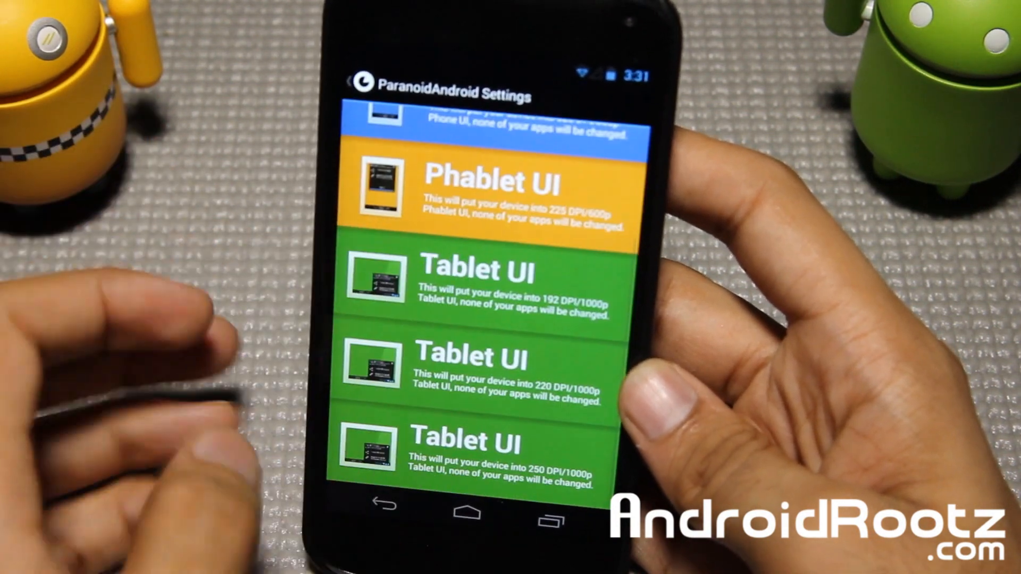
pyautogui.click(485, 189)
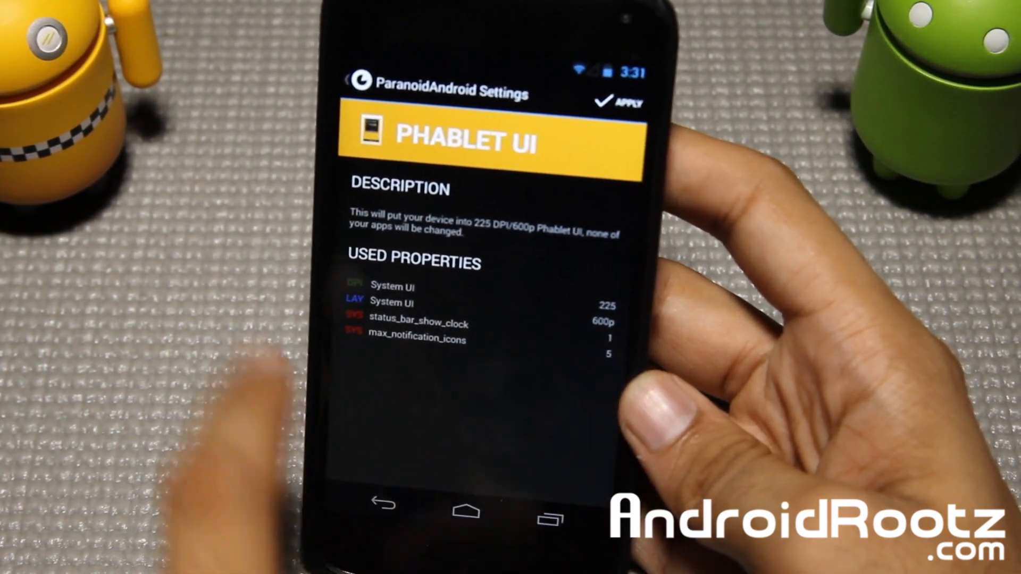
pyautogui.click(625, 103)
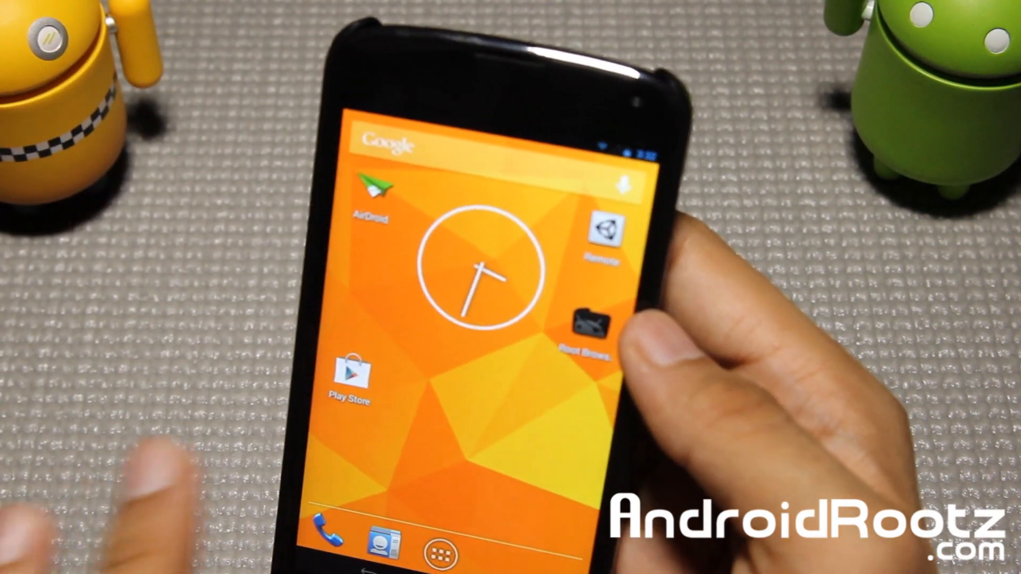
# Reopen the preset list and view the Tablet UI preset at 192 DPI/1000p.
pyautogui.click(430, 556)
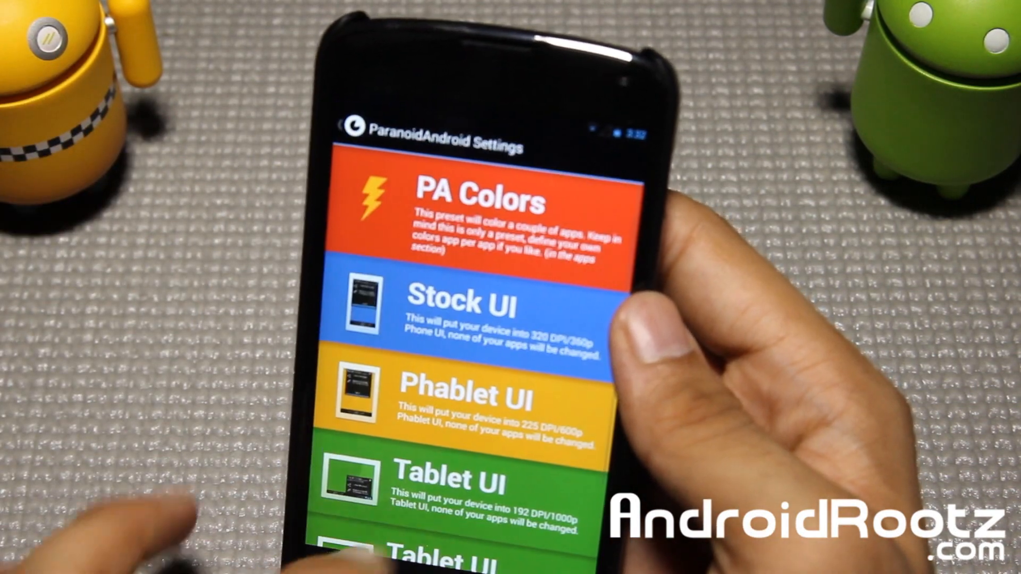
pyautogui.click(456, 482)
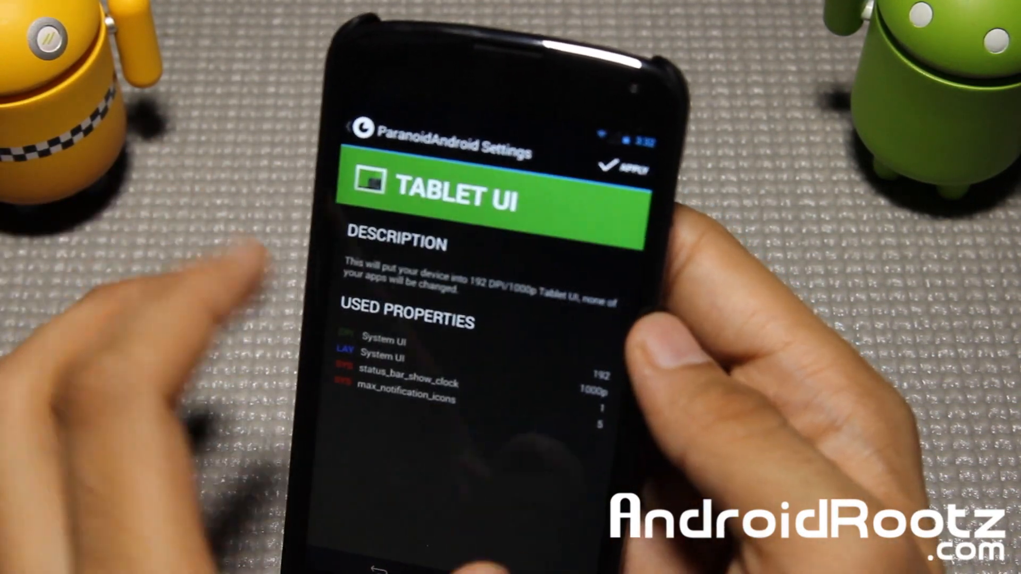